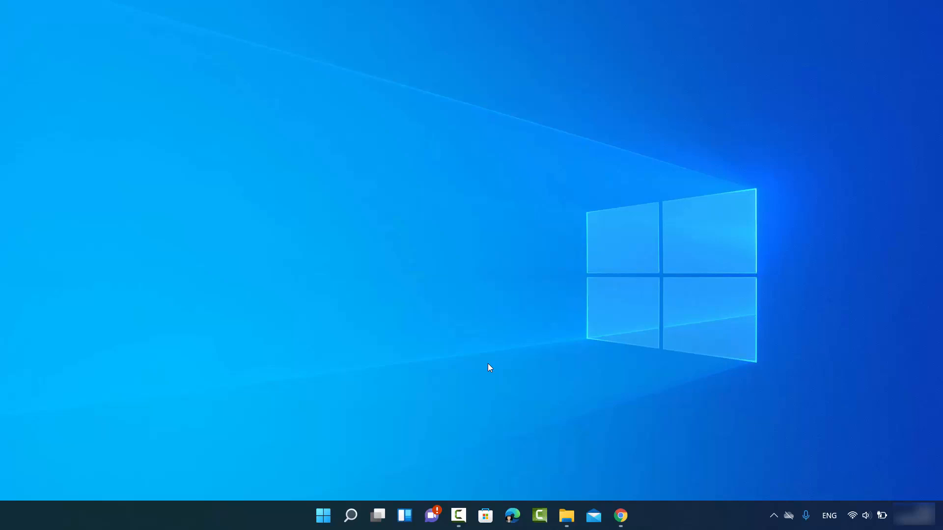
mouse_move(491, 281)
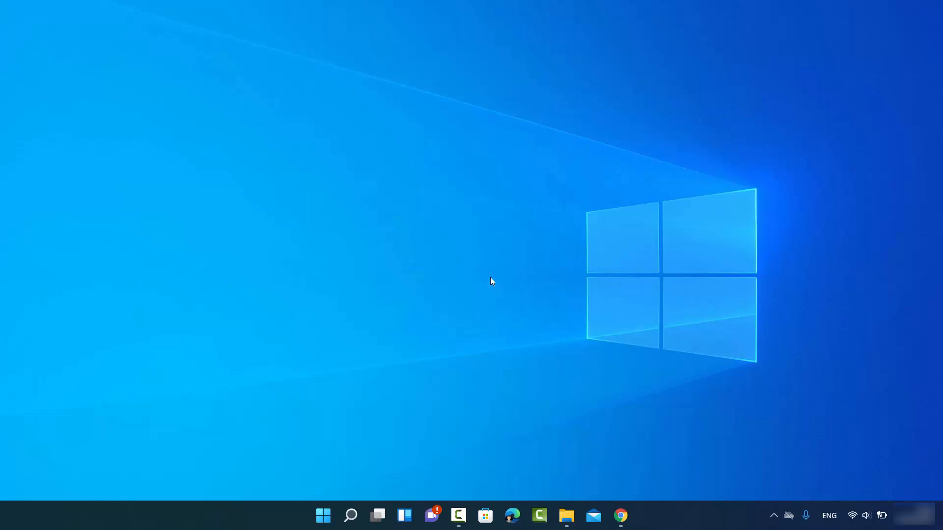
mouse_move(392, 240)
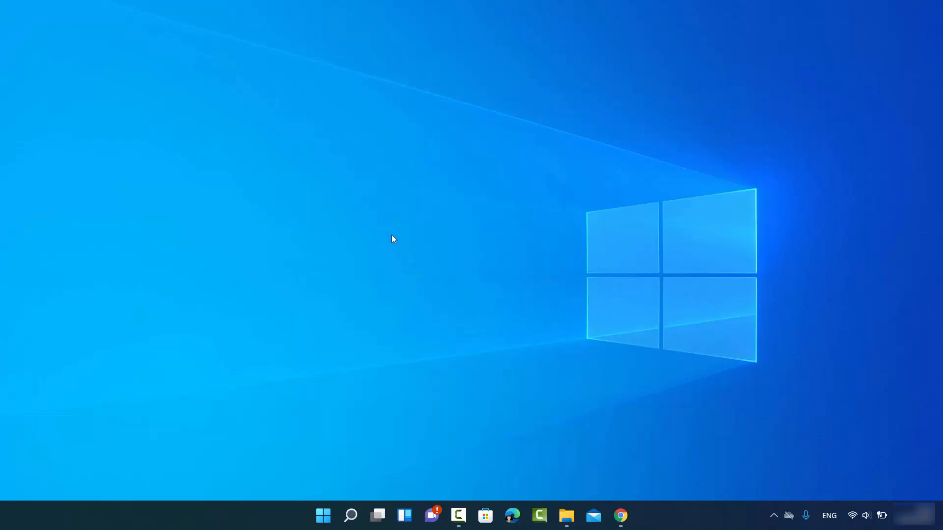
mouse_move(475, 265)
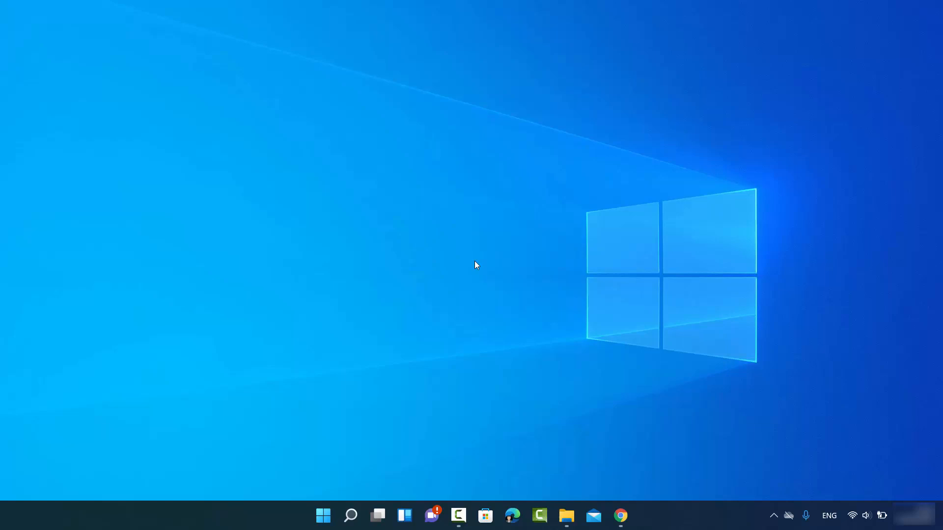
Reach the Personalisation settings from the desktop's right-click menu
right_click(475, 265)
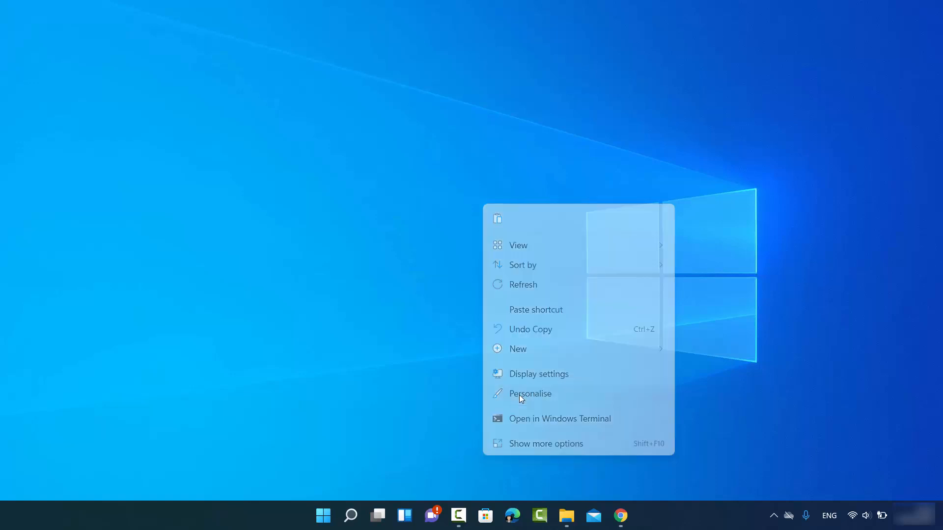
click(529, 392)
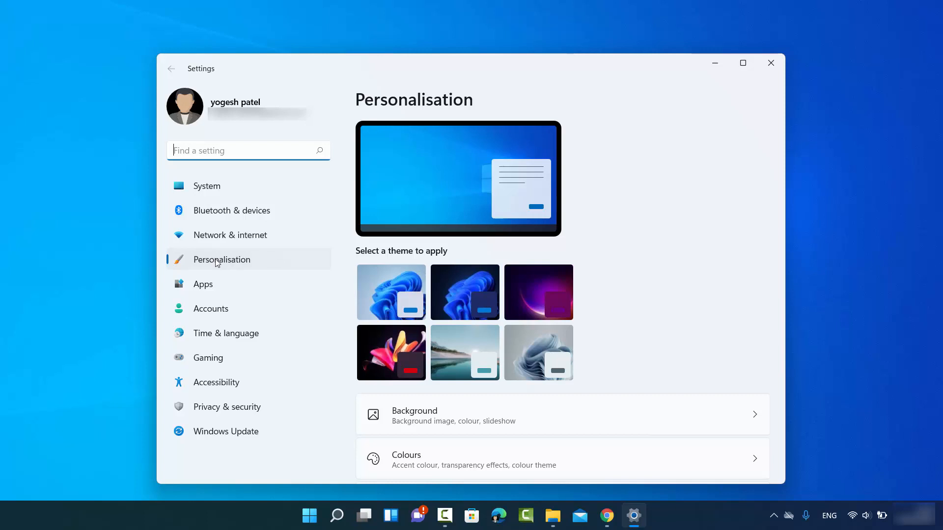
mouse_move(373, 354)
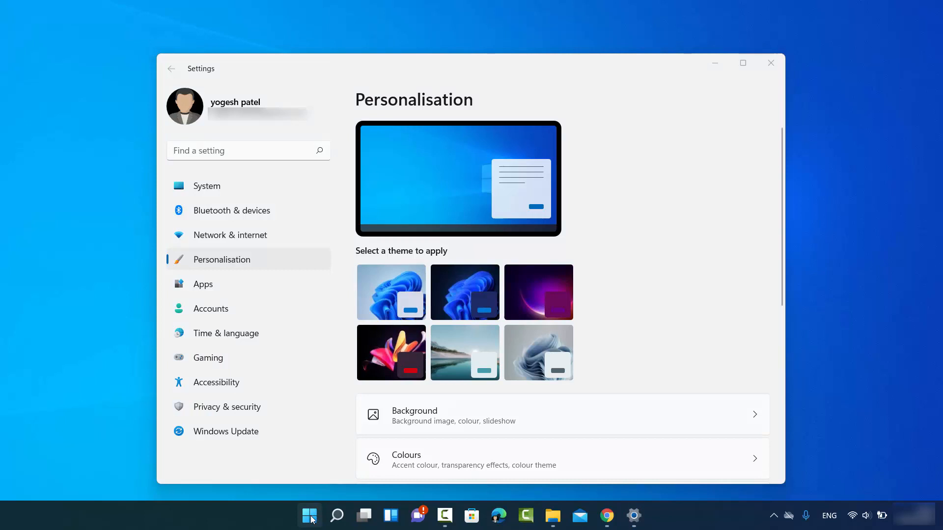
right_click(308, 515)
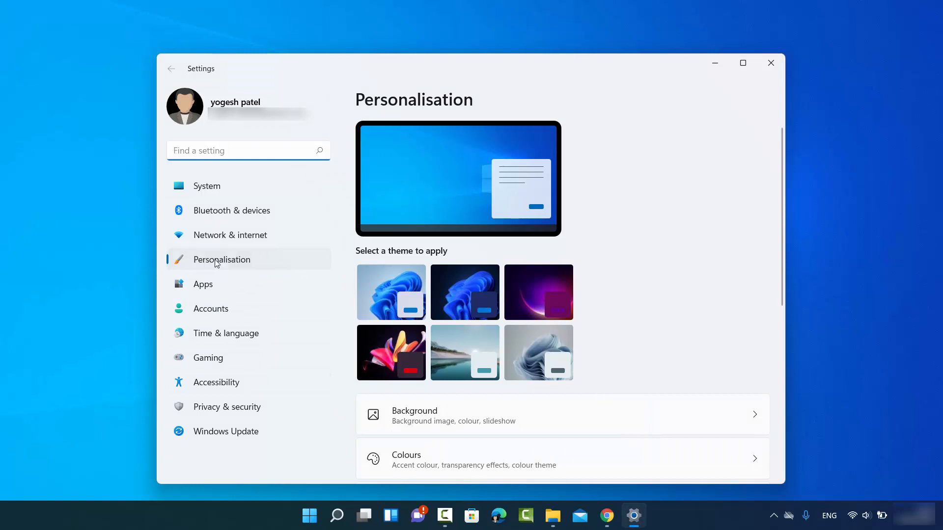
mouse_move(224, 264)
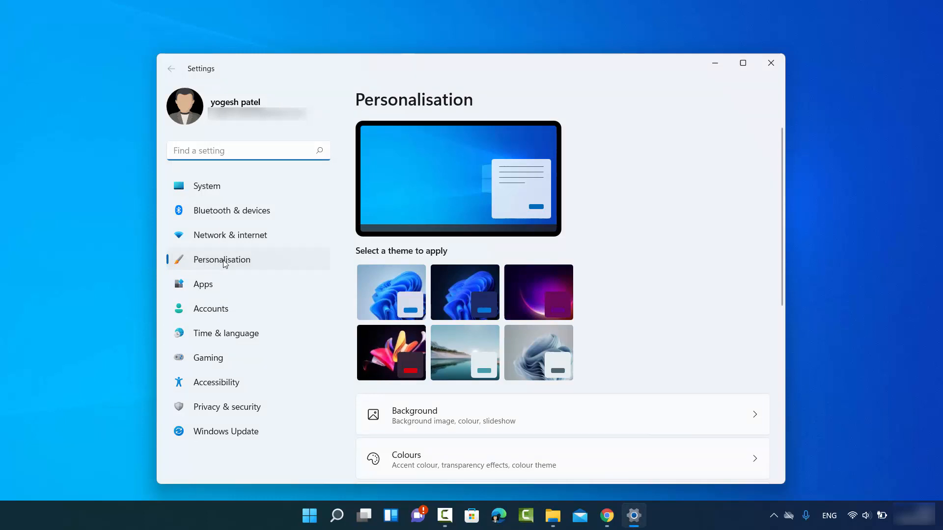
click(336, 516)
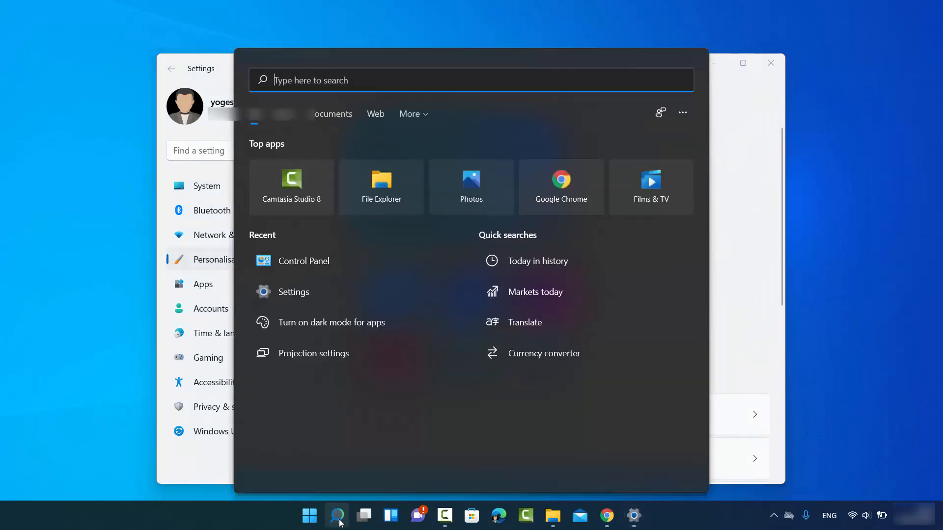
text(settings)
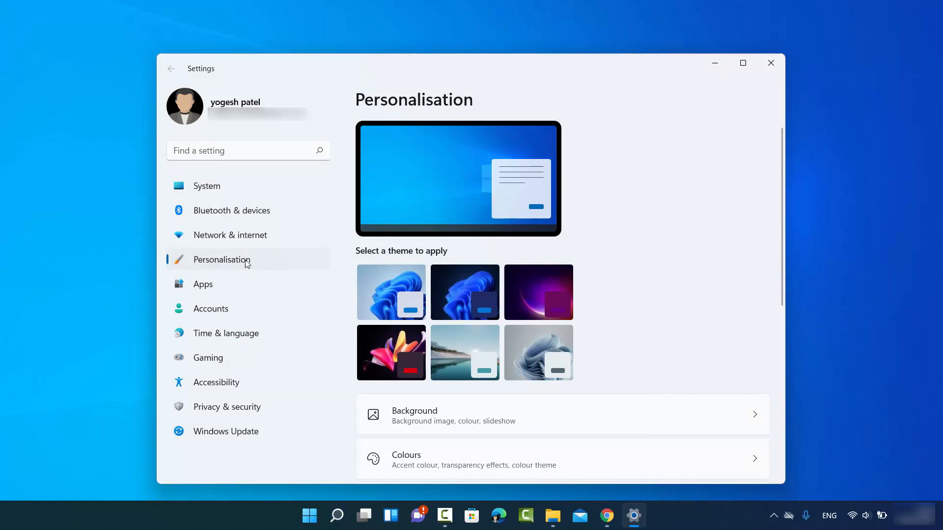
mouse_move(502, 271)
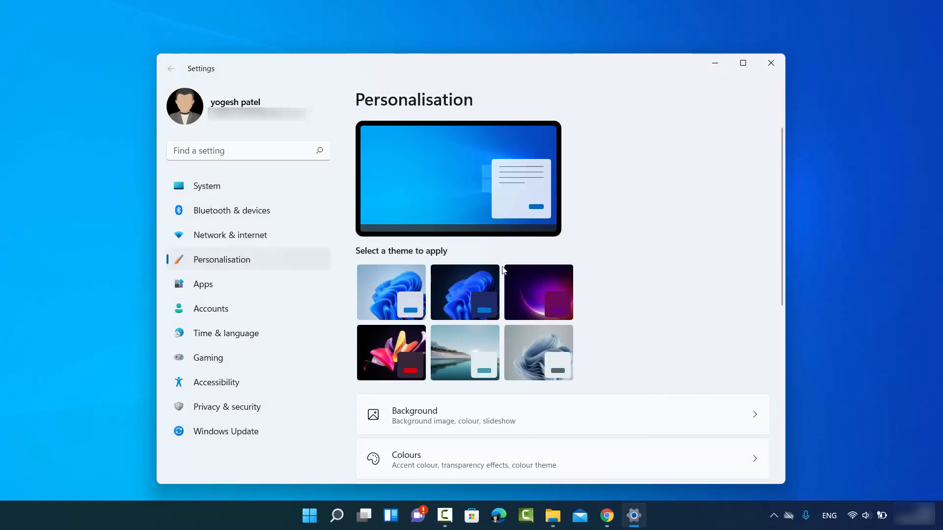
Go to the Background page of Personalisation settings
scroll(down, 3)
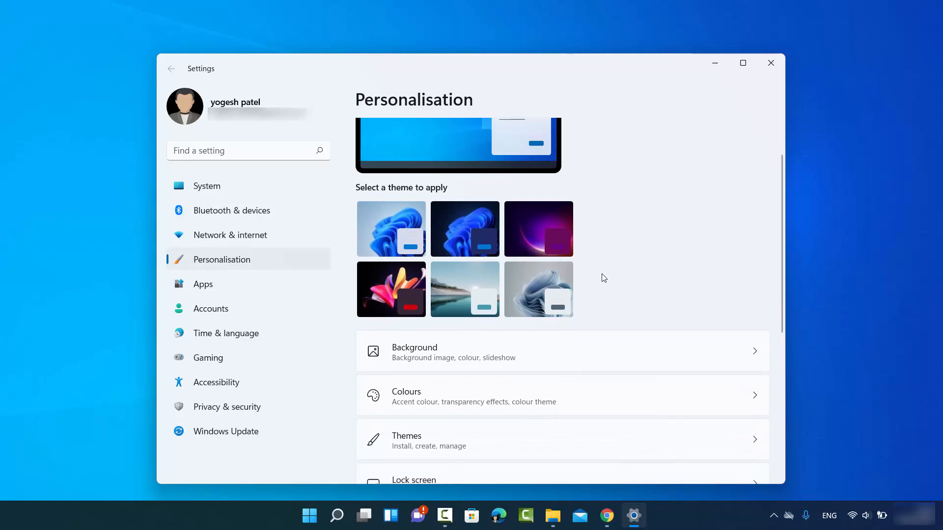
scroll(down, 3)
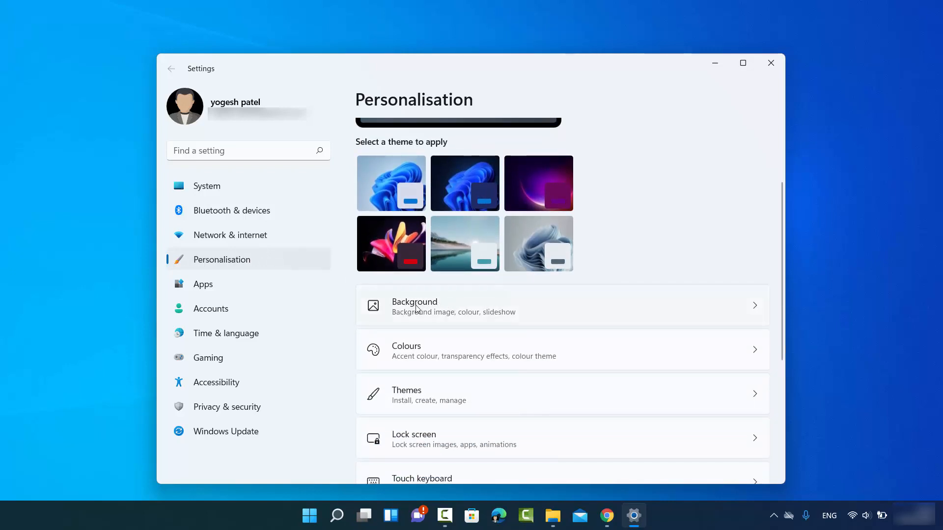
click(541, 305)
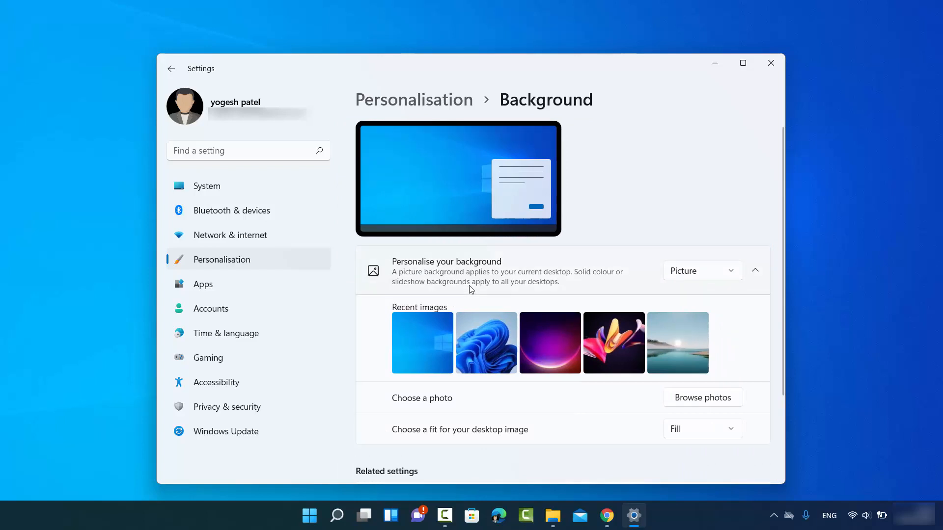
mouse_move(448, 331)
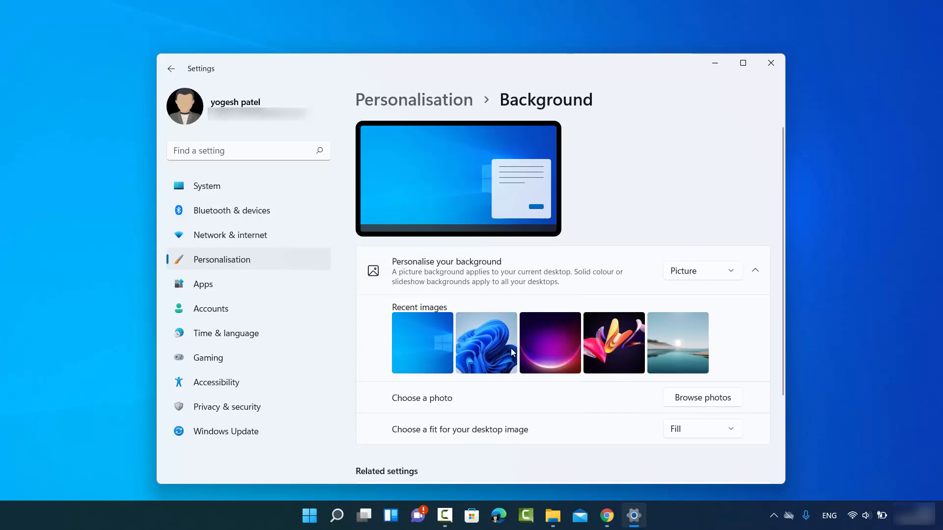
mouse_move(565, 348)
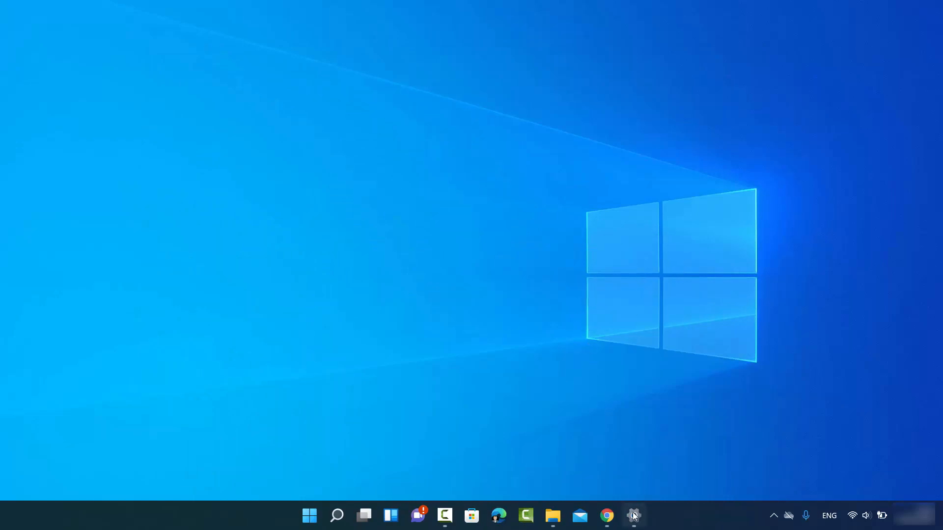
click(633, 515)
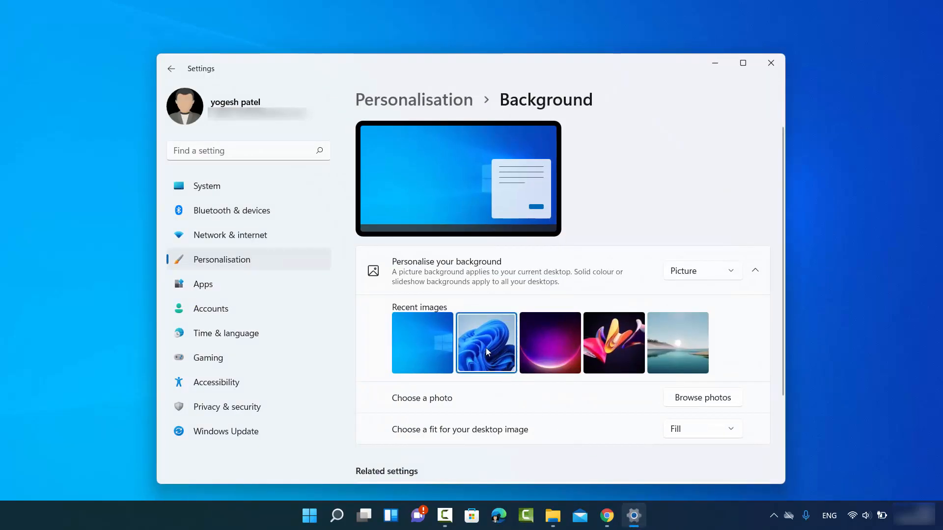
click(486, 342)
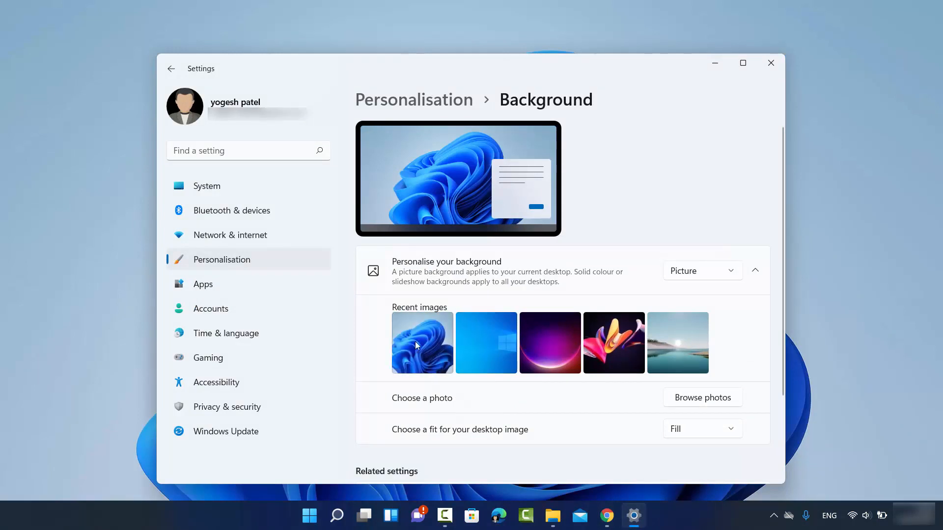
click(549, 343)
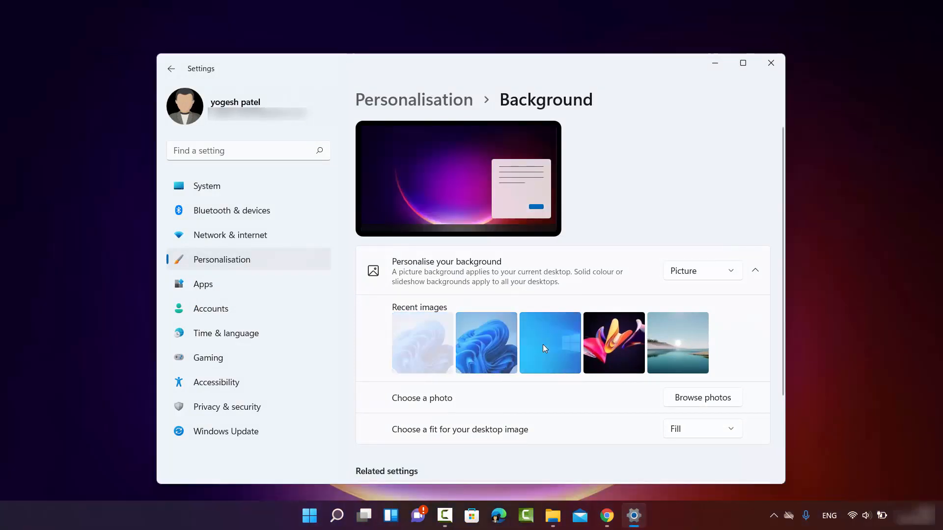
click(422, 343)
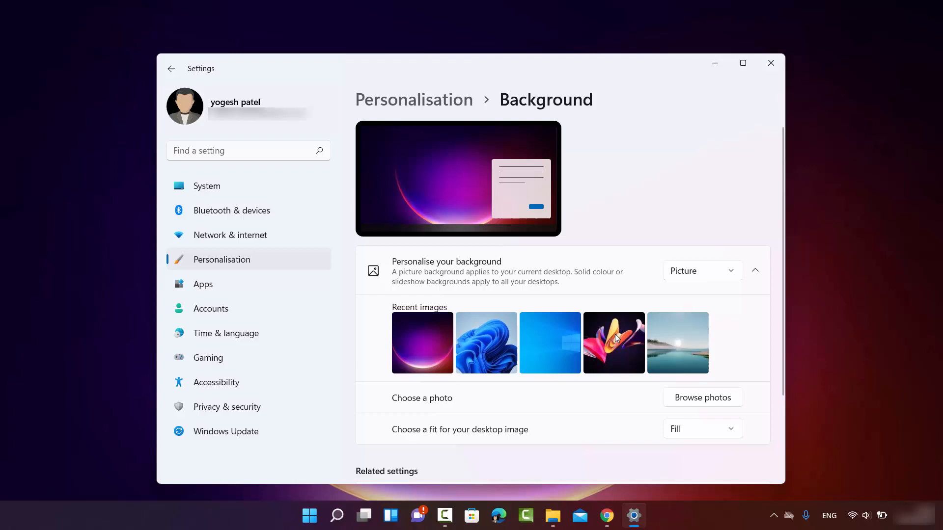
mouse_move(612, 348)
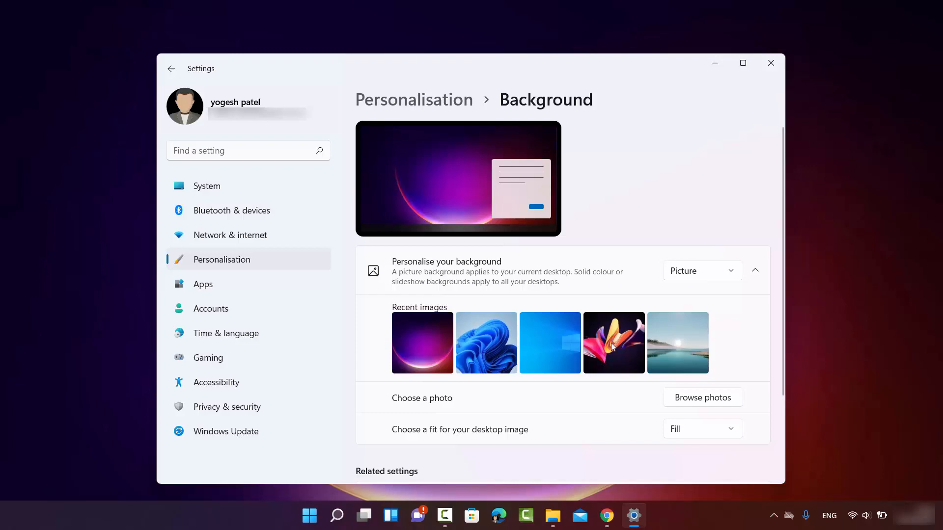
click(613, 343)
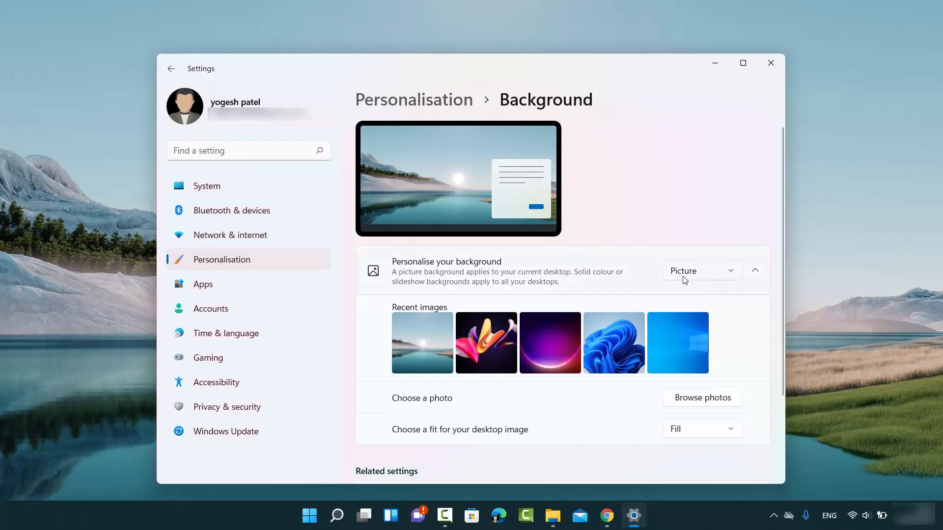
Switch the background type to Solid colour (periwinkle purple), checking and dismissing the custom colour picker
click(701, 271)
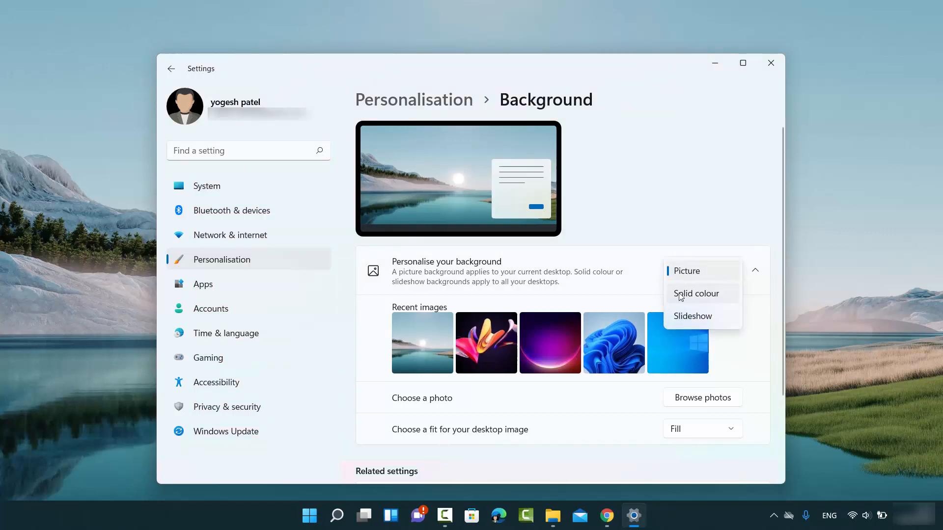
mouse_move(690, 299)
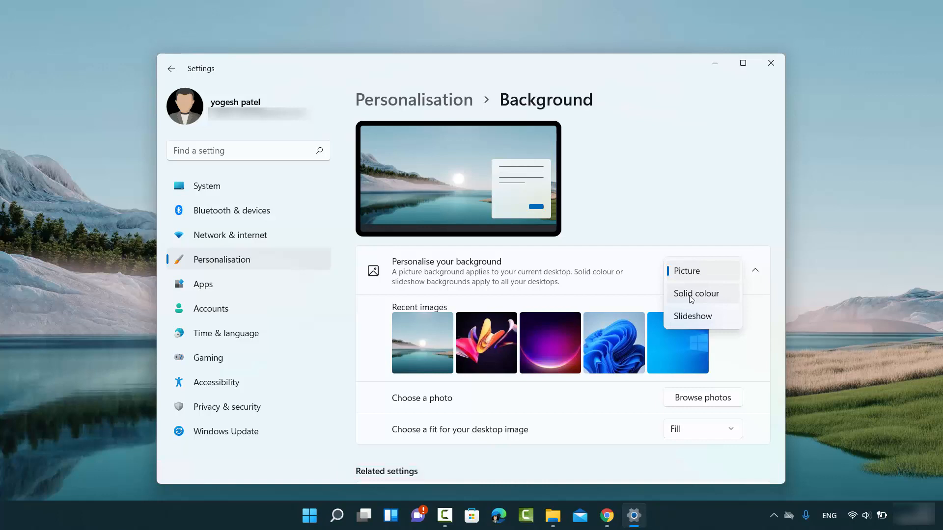
click(696, 294)
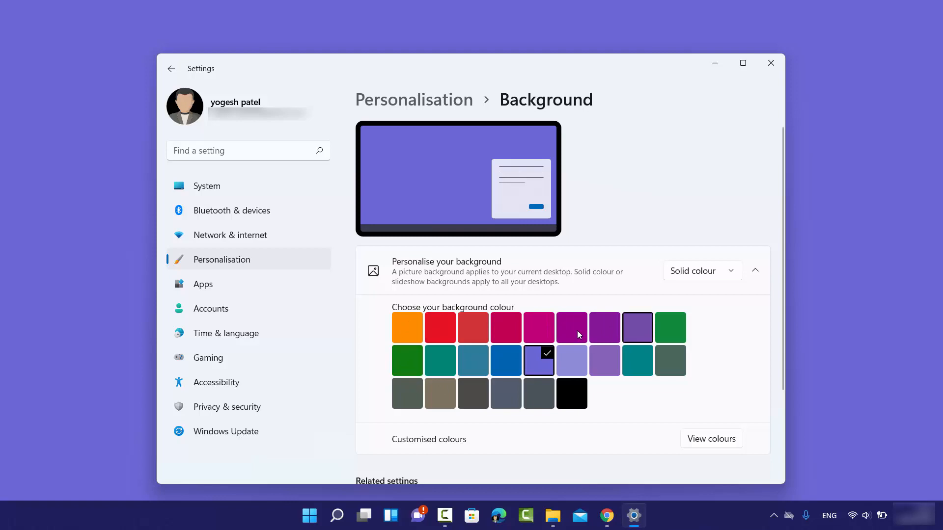
mouse_move(711, 448)
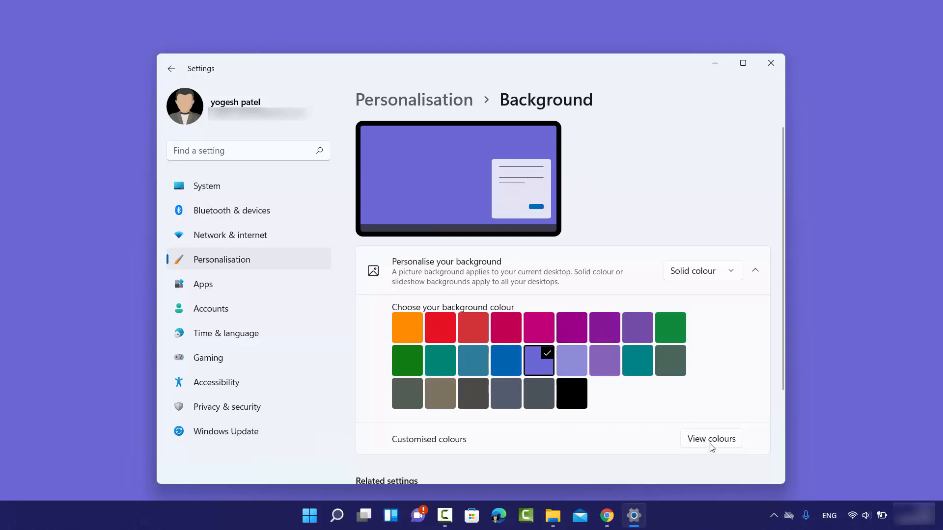
click(711, 438)
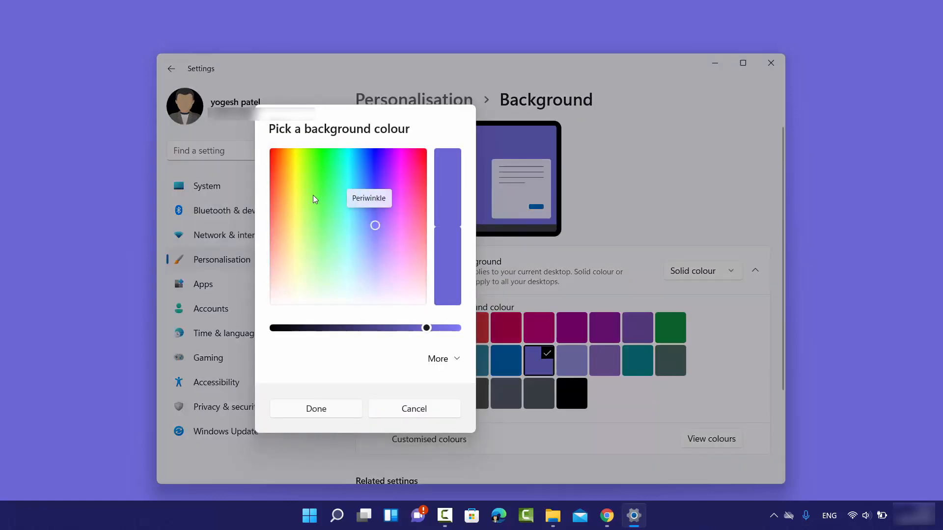
mouse_move(438, 318)
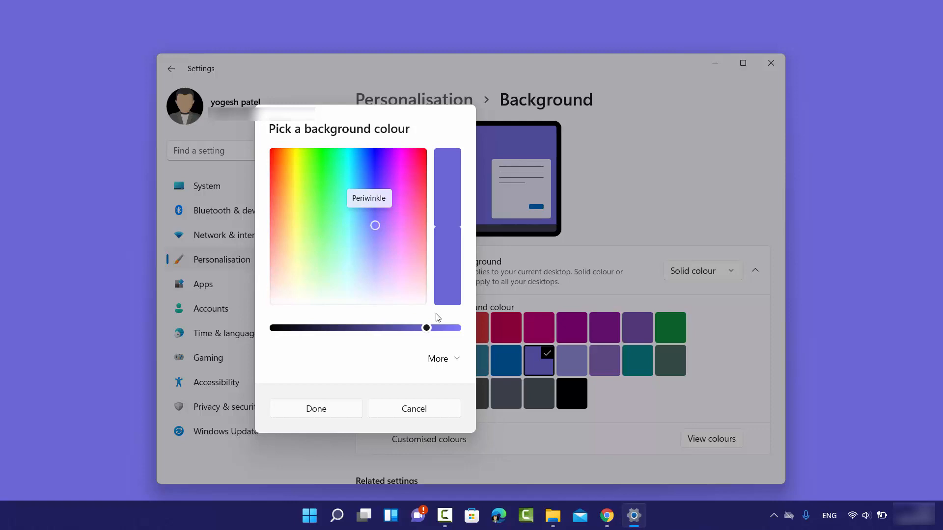
click(413, 408)
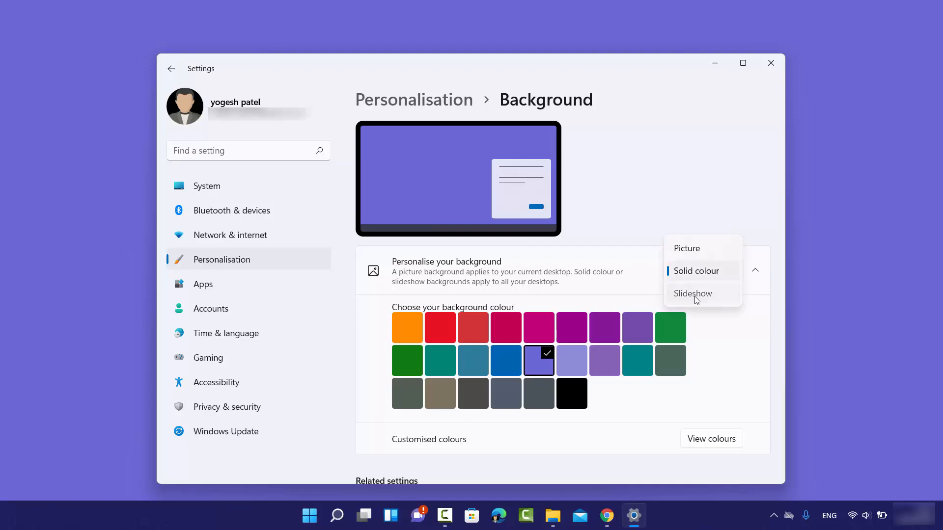
Switch the background to a Slideshow from the Pictures album, keeping the 30-minute change interval and Fill fit
click(692, 294)
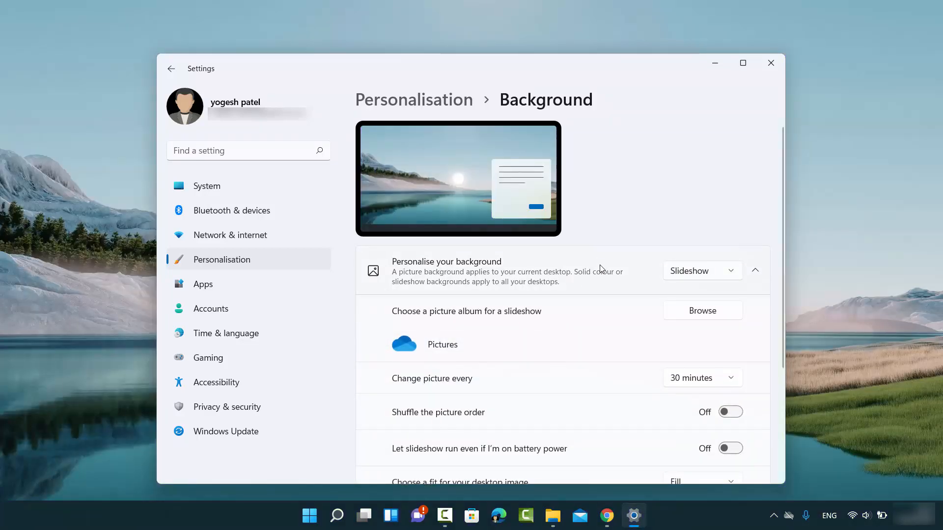
mouse_move(676, 320)
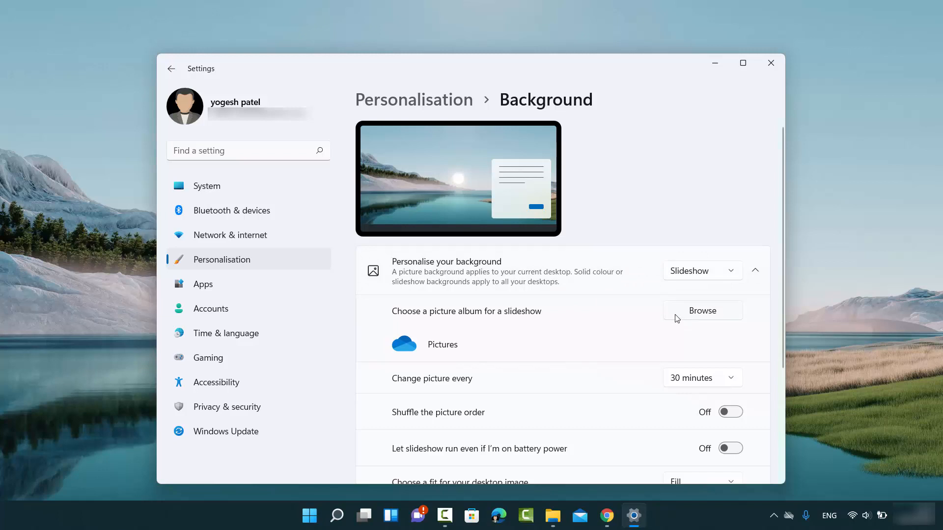
mouse_move(691, 325)
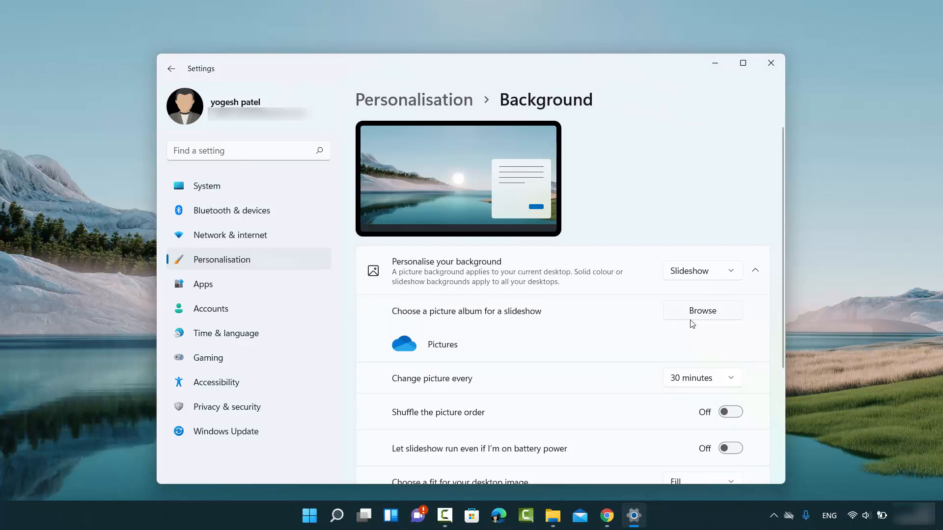
scroll(down, 3)
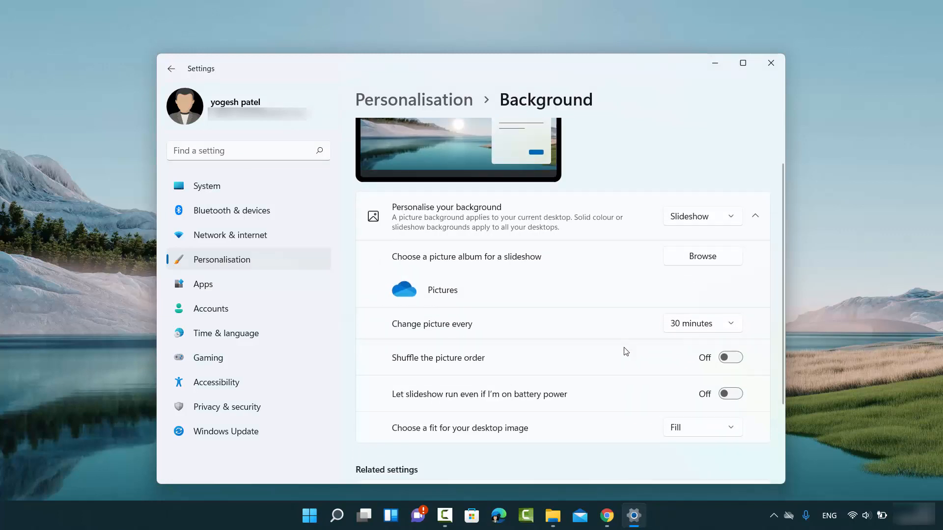
mouse_move(528, 337)
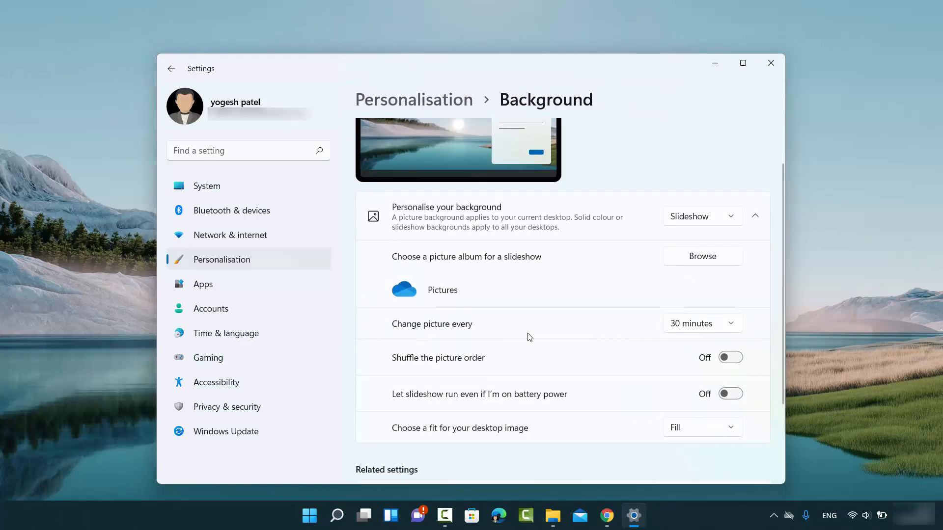
mouse_move(409, 333)
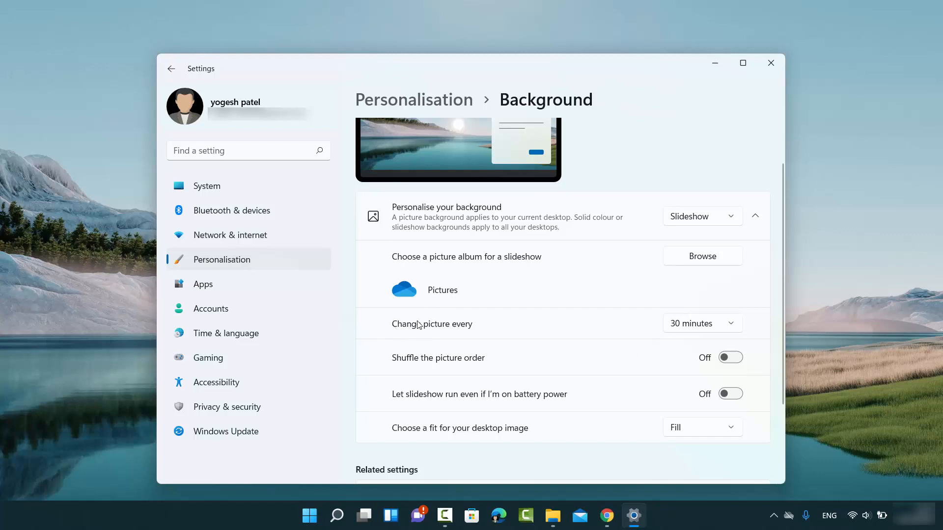
mouse_move(406, 335)
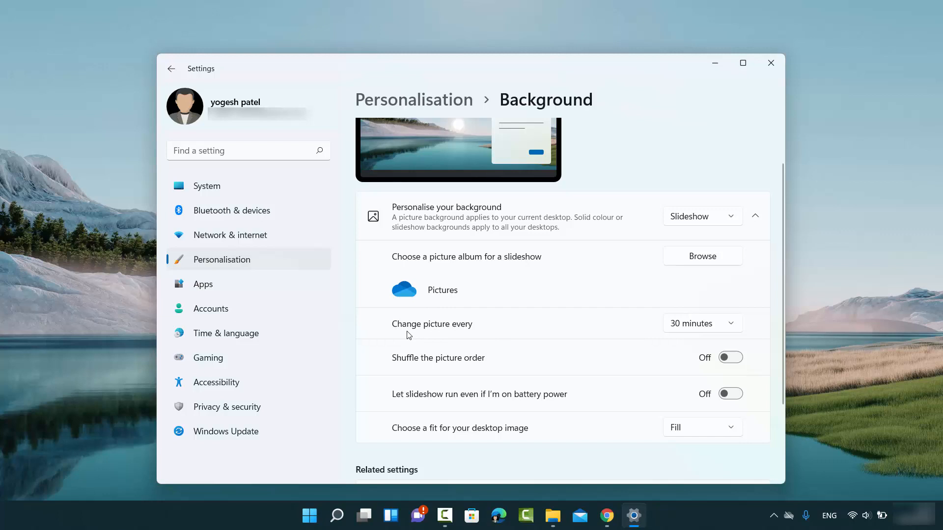
mouse_move(702, 330)
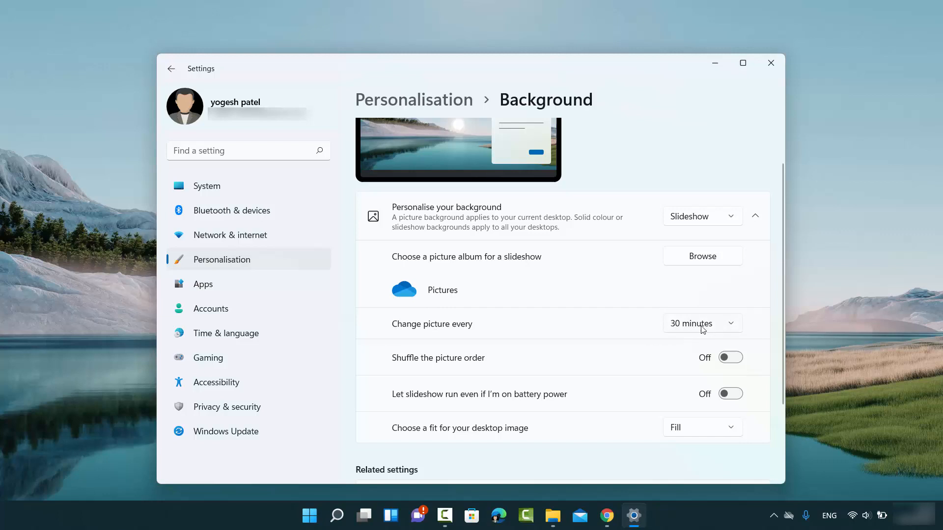
click(701, 323)
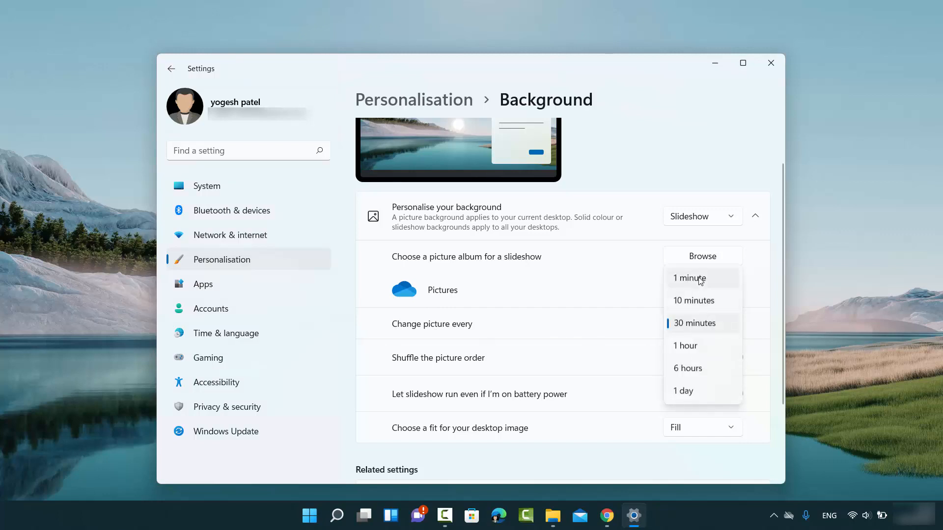
mouse_move(691, 345)
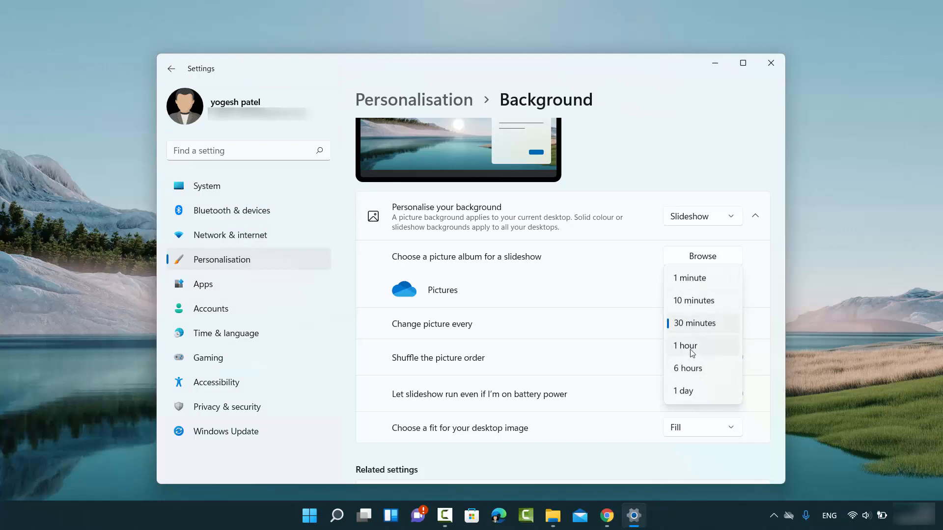
mouse_move(689, 392)
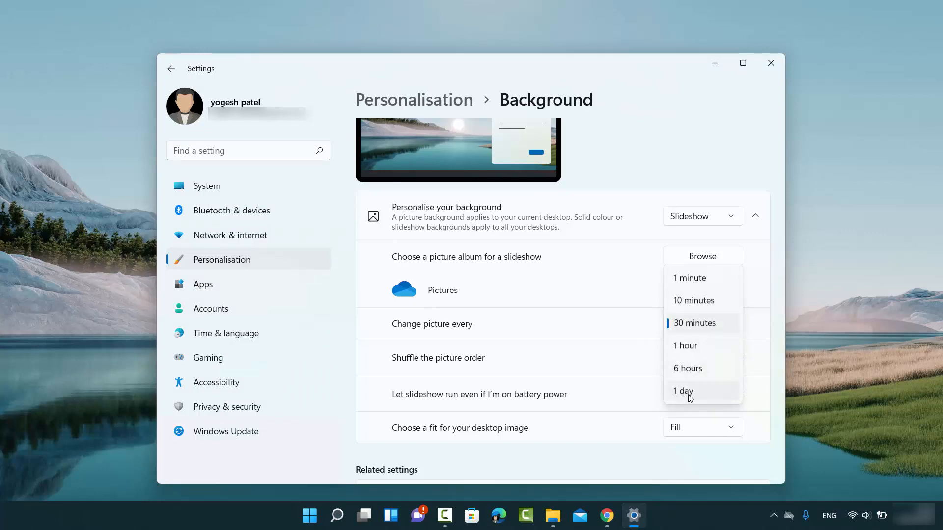
click(694, 323)
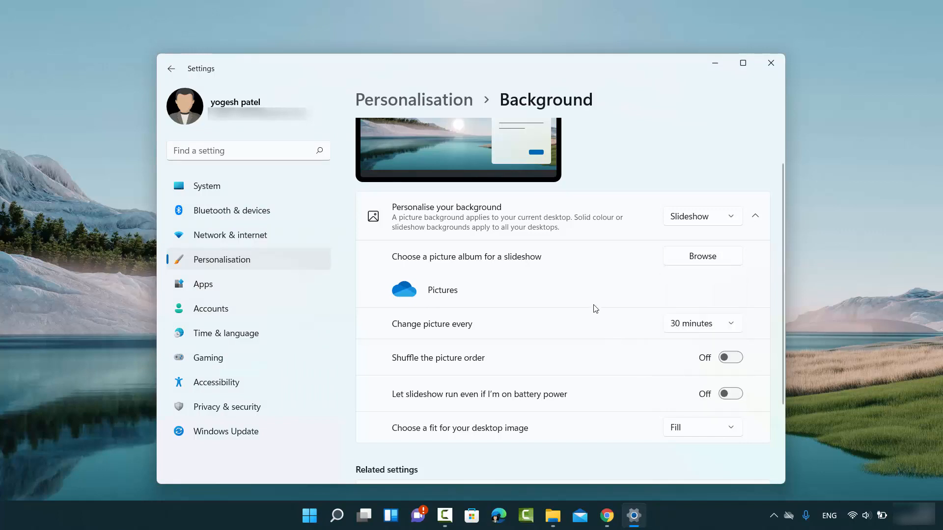
mouse_move(453, 365)
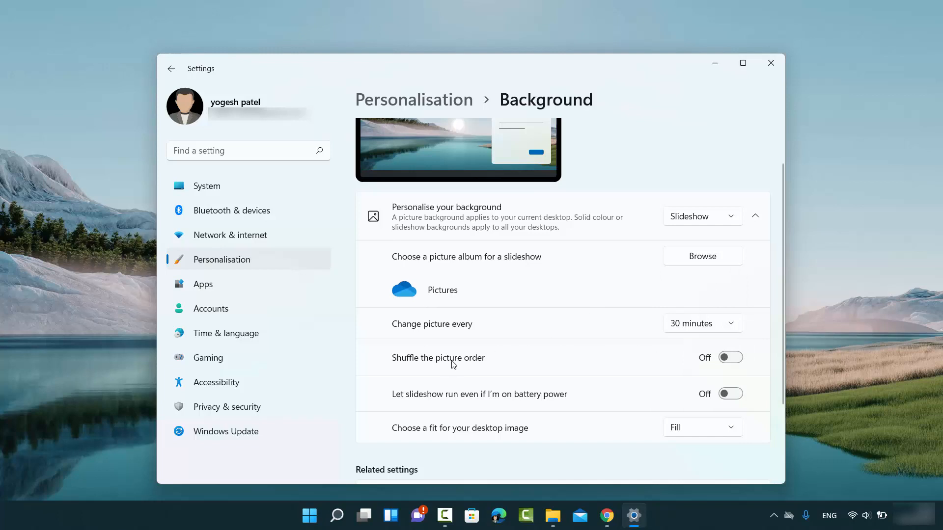
mouse_move(730, 359)
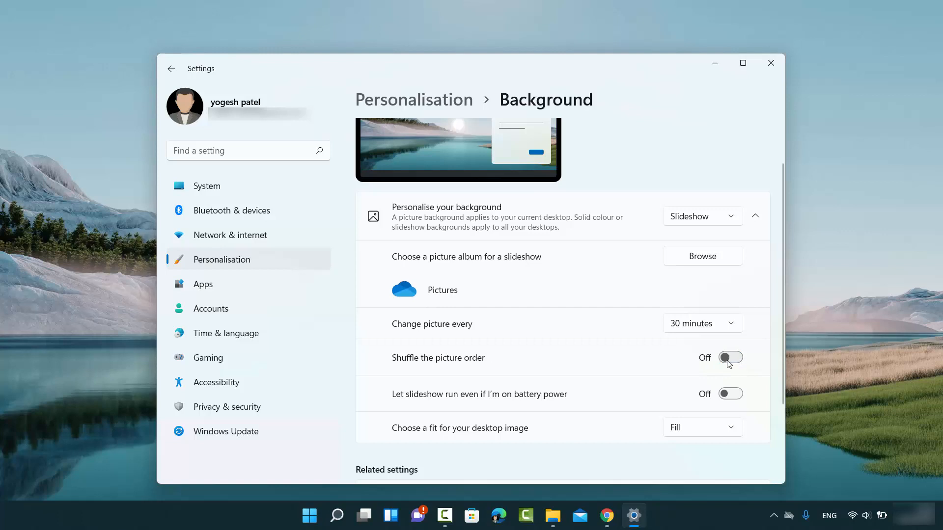
mouse_move(438, 403)
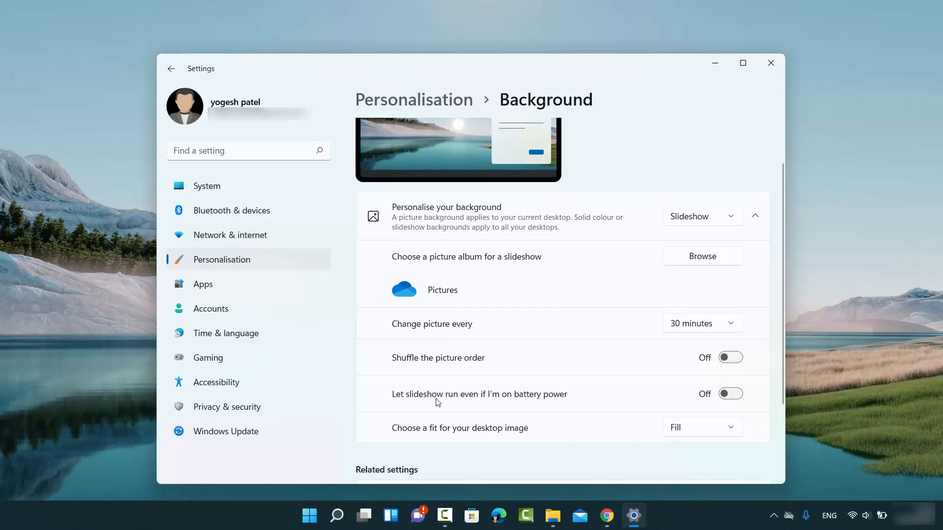
mouse_move(483, 403)
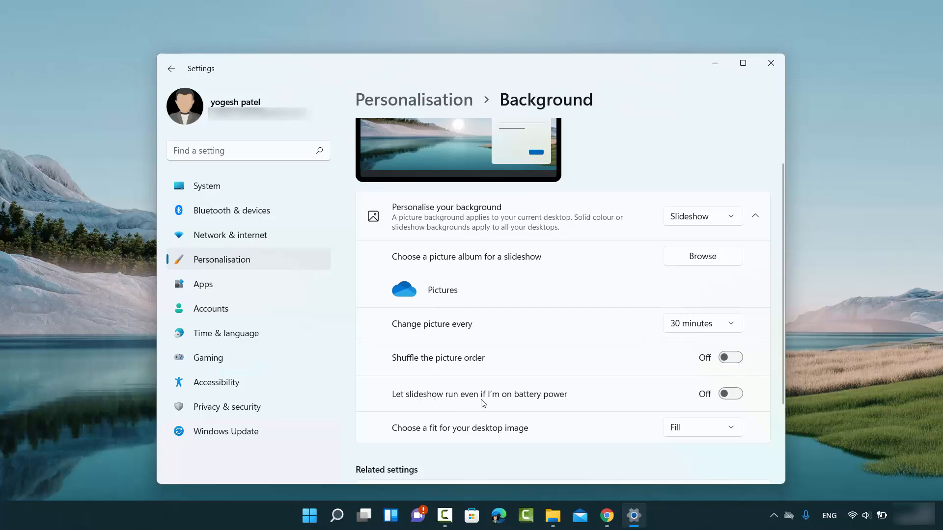
mouse_move(592, 403)
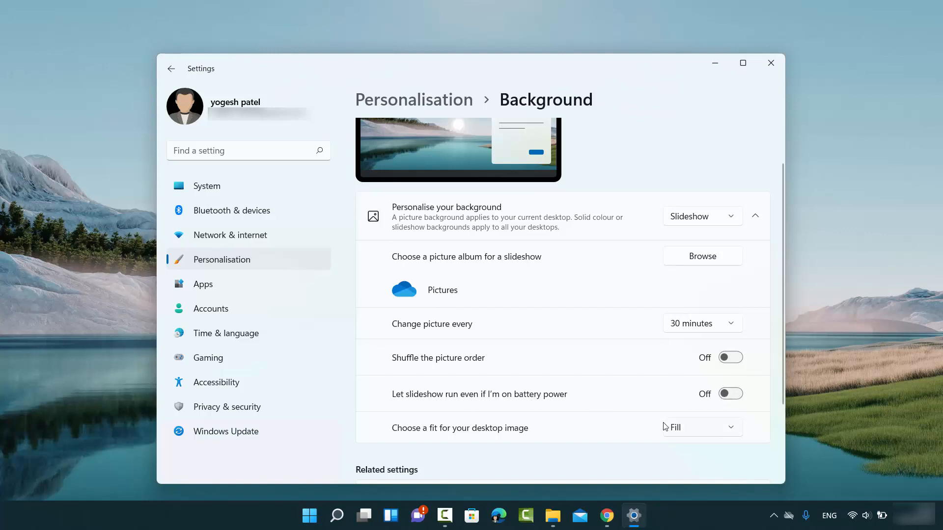
mouse_move(638, 325)
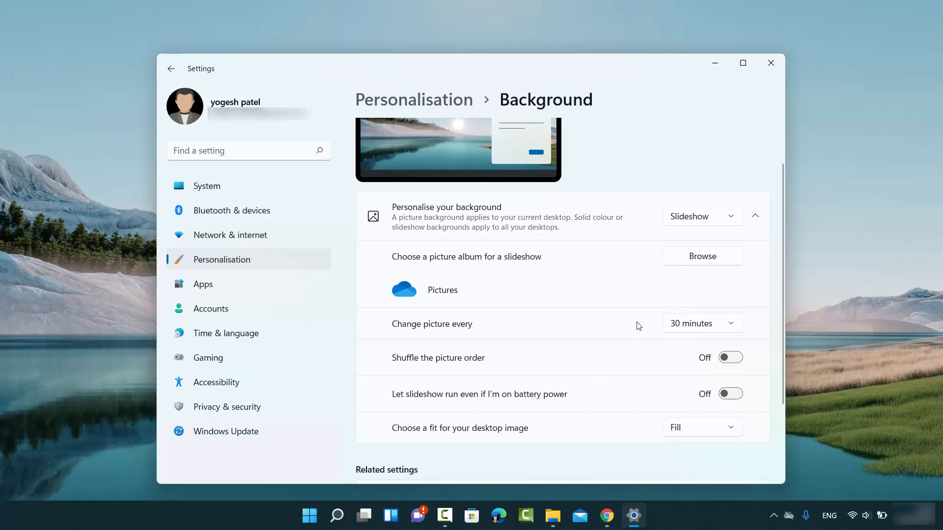
click(701, 216)
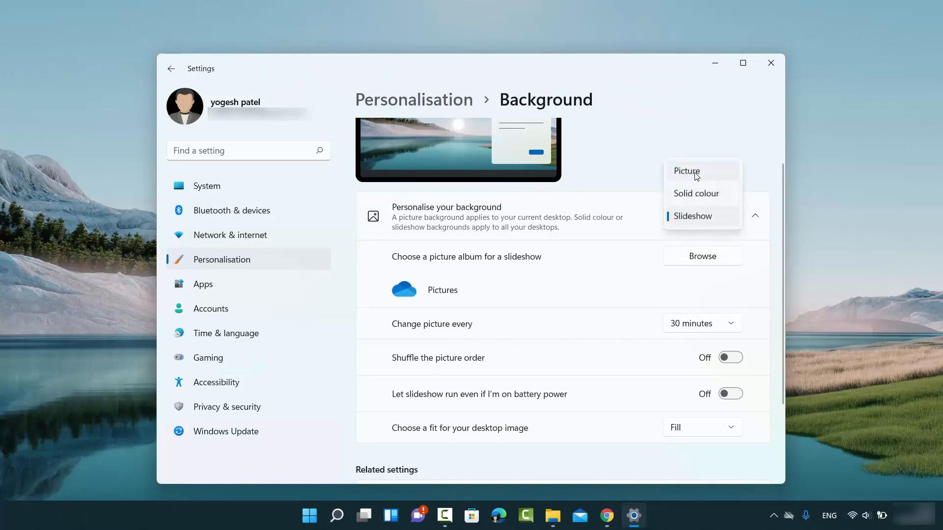
Switch back to a Picture background using the blue Windows bloom image, then start browsing for a photo
click(686, 171)
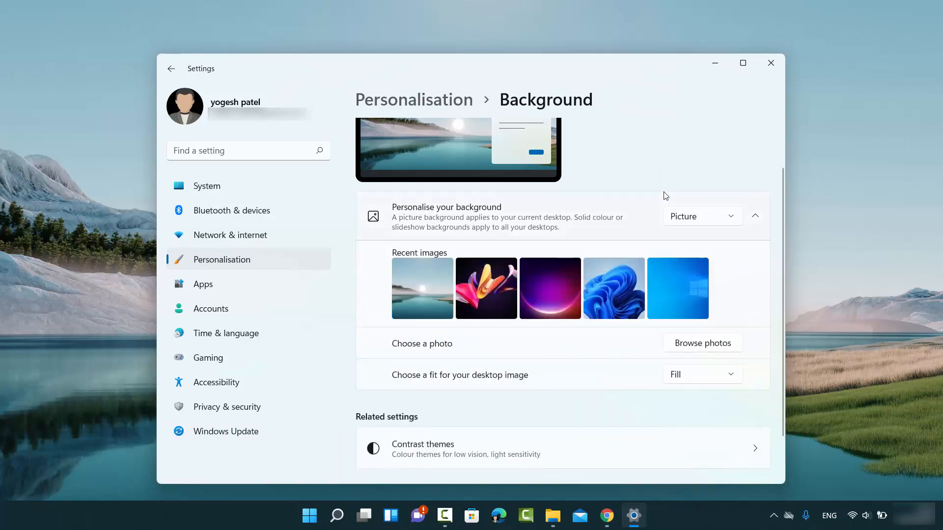
click(678, 287)
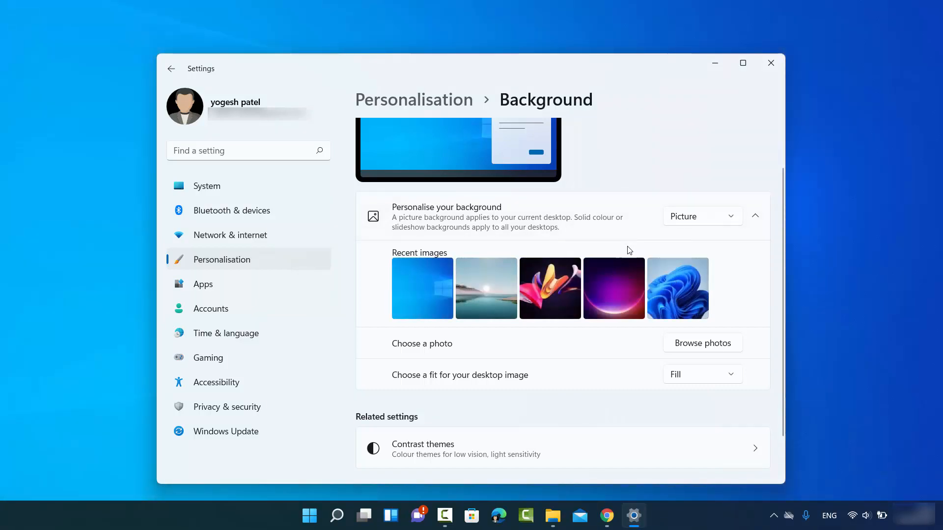
mouse_move(620, 256)
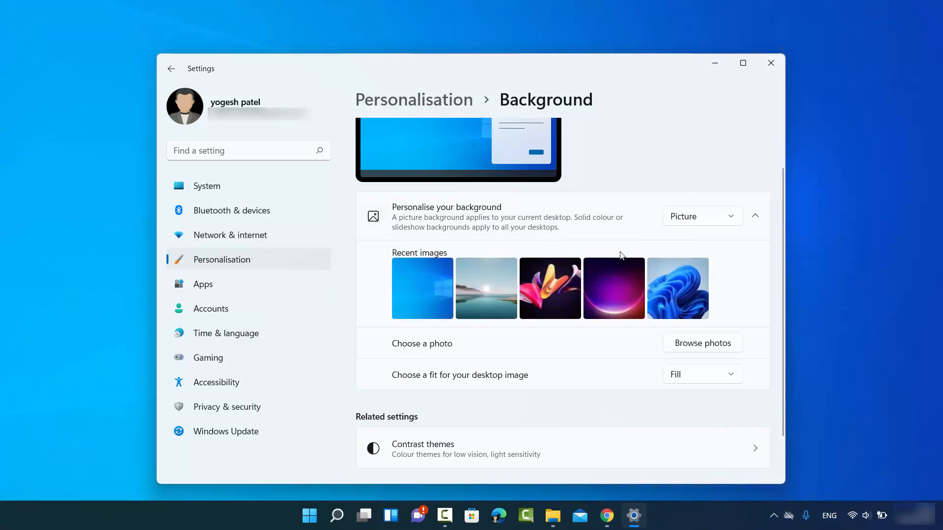
mouse_move(593, 227)
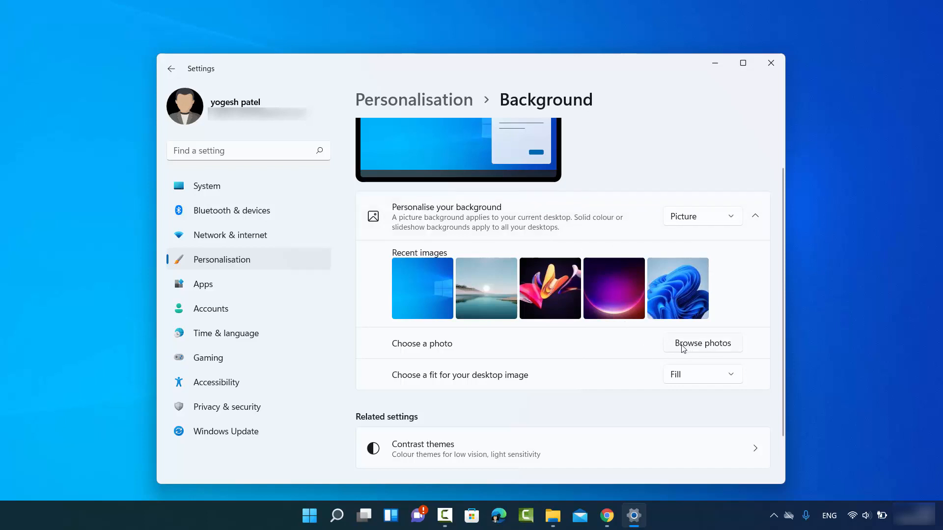
click(701, 343)
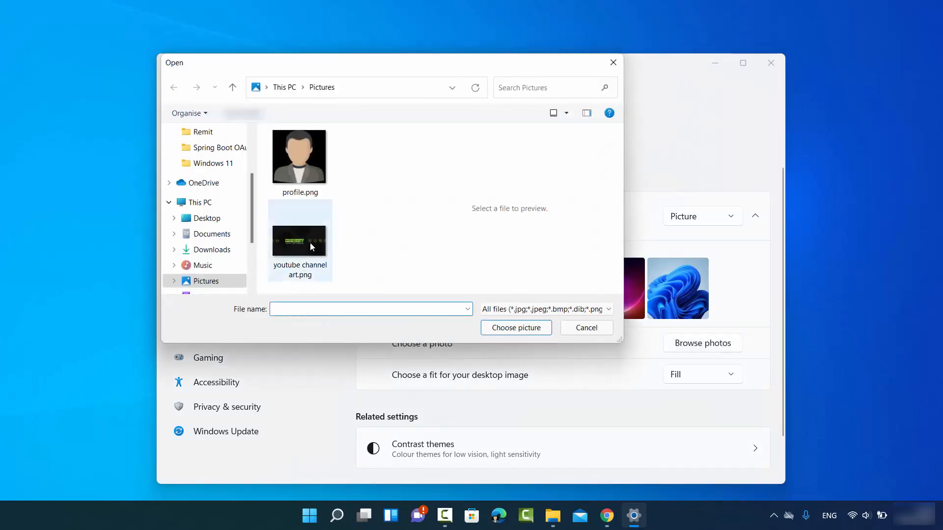
mouse_move(303, 246)
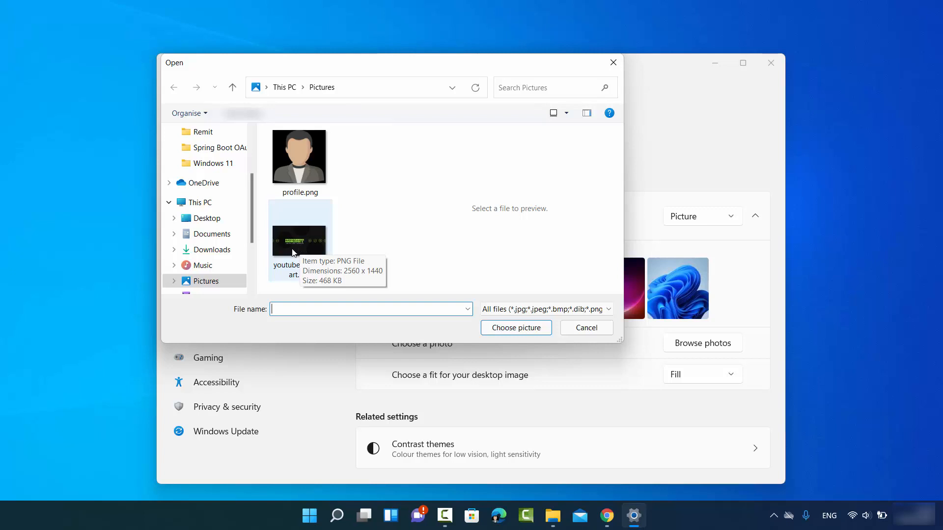
mouse_move(586, 328)
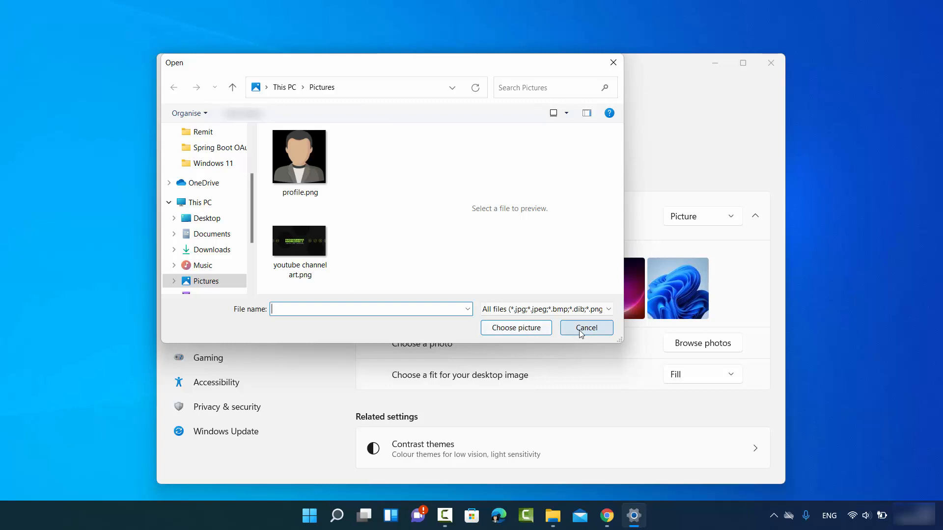
click(585, 328)
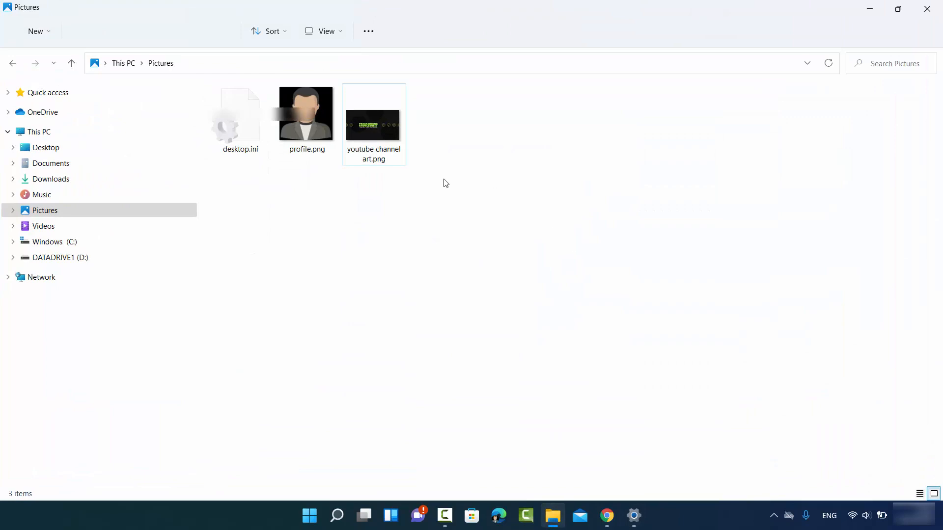
mouse_move(425, 192)
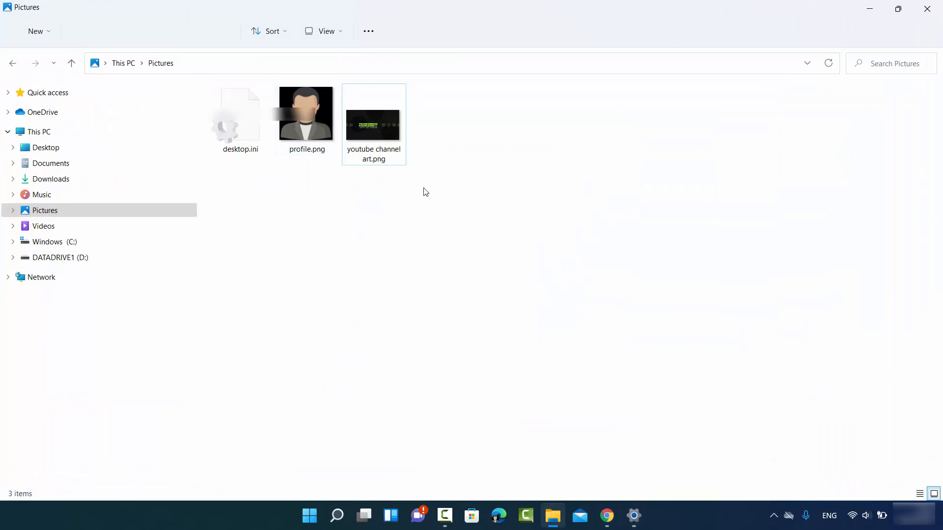
mouse_move(433, 205)
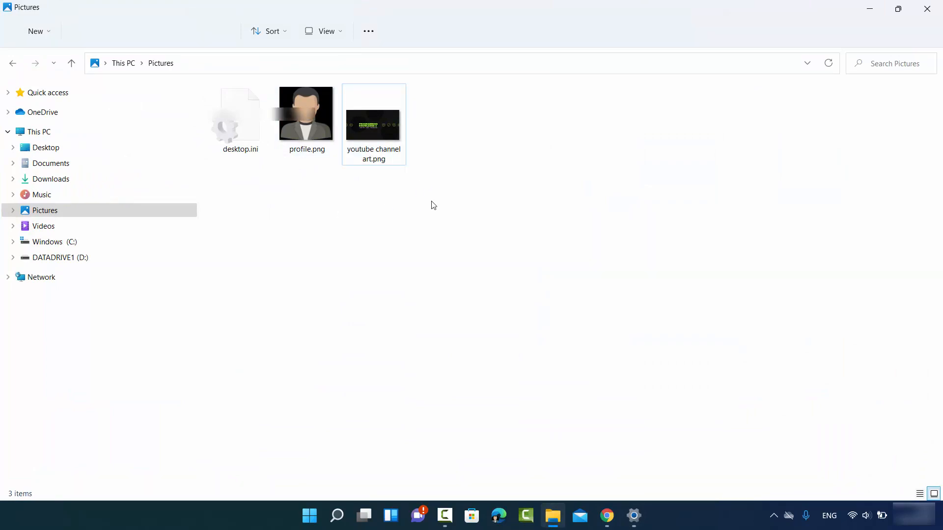
Select youtube channel art.png in Pictures and show its right-click actions including Set as desktop background
click(373, 125)
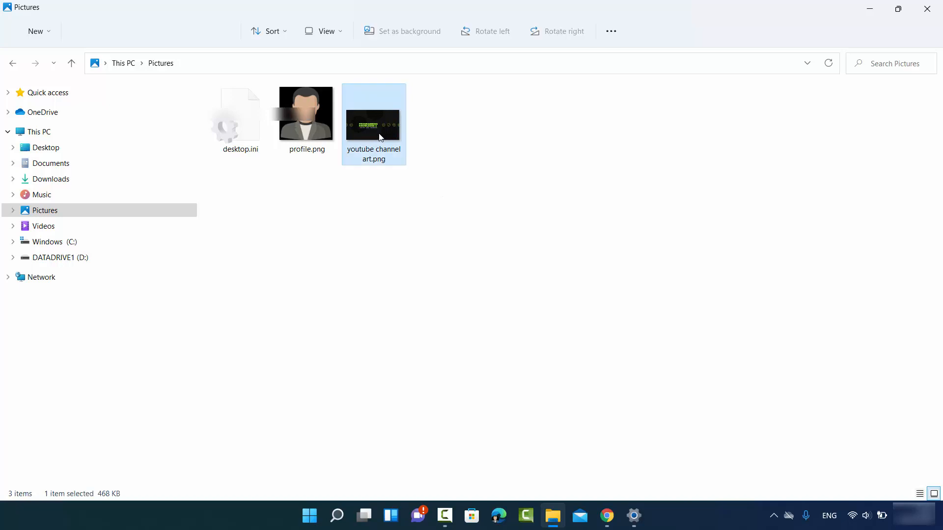
right_click(373, 124)
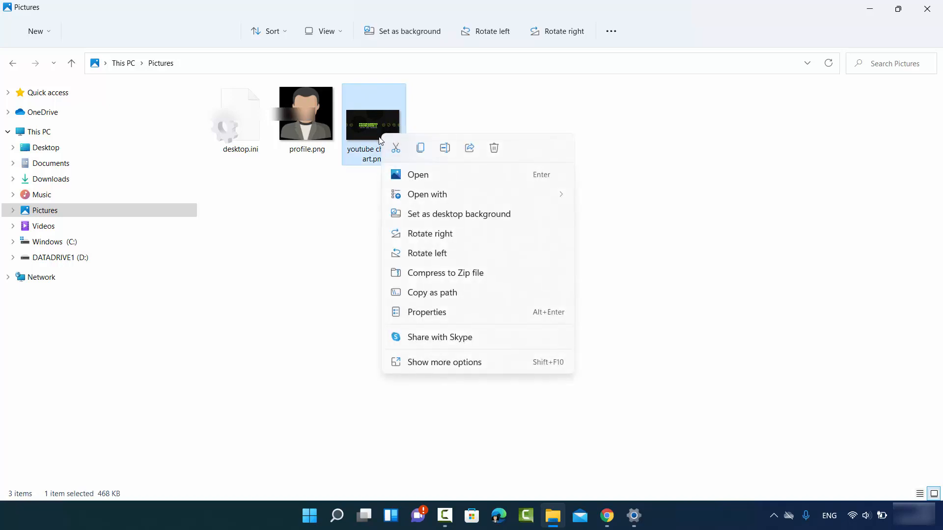
mouse_move(430, 222)
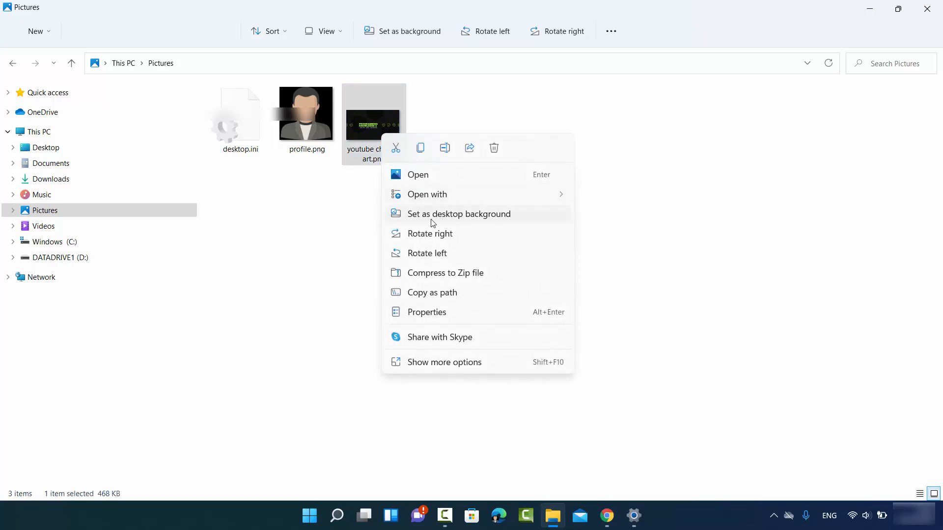
mouse_move(477, 223)
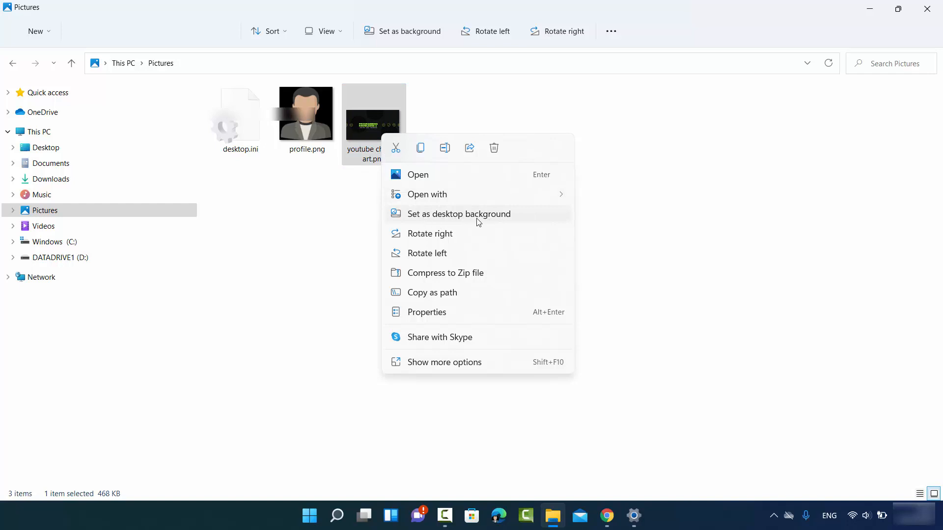
mouse_move(513, 223)
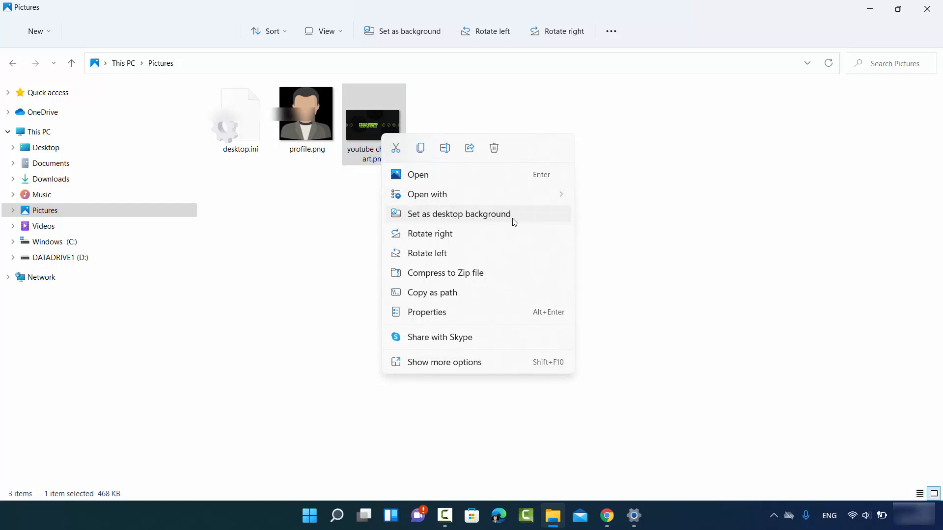
mouse_move(491, 218)
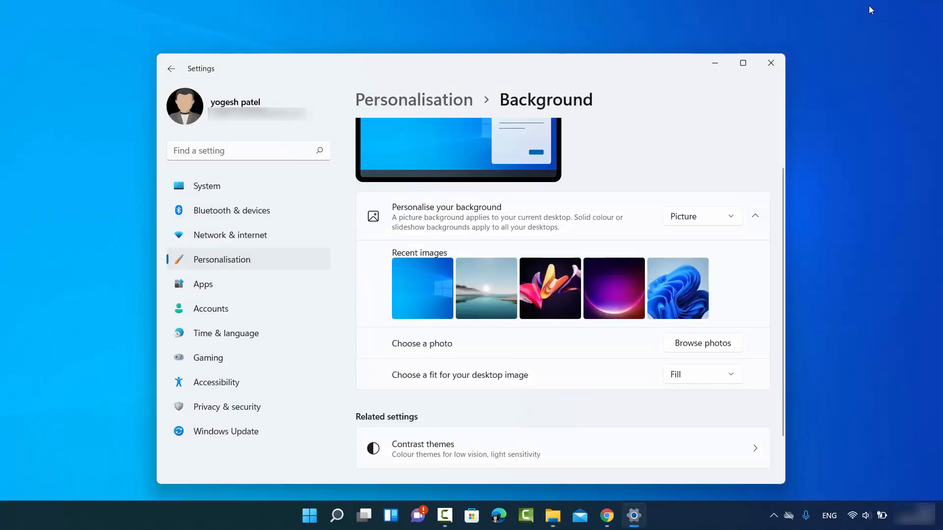
mouse_move(641, 156)
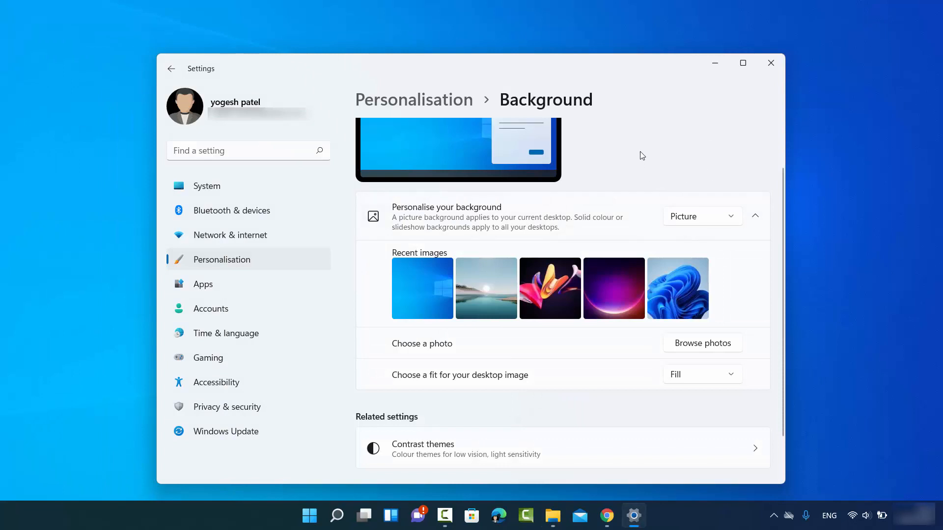